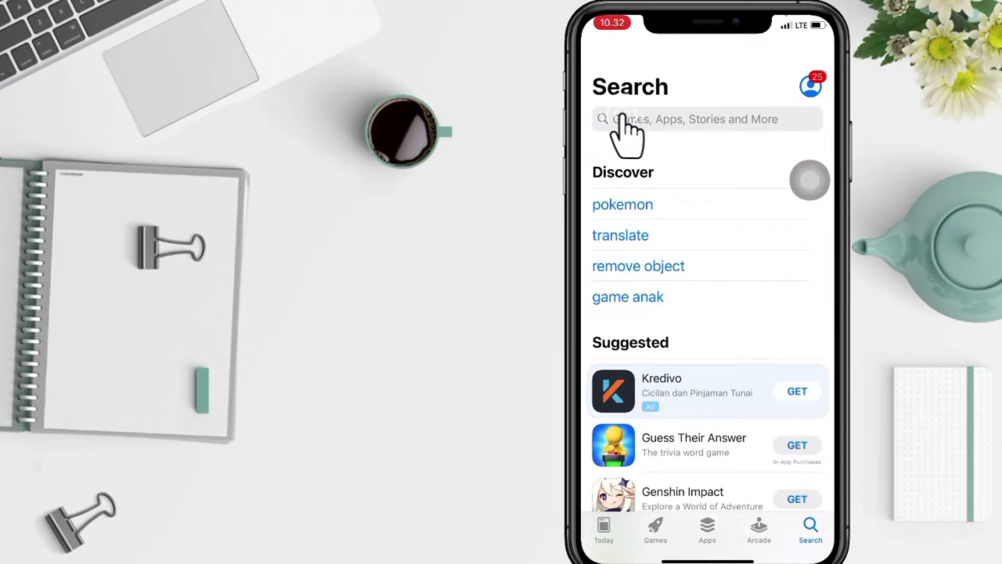
# - Search the store for 'brainly' to list the Brainly homework app
pyautogui.click(689, 119)
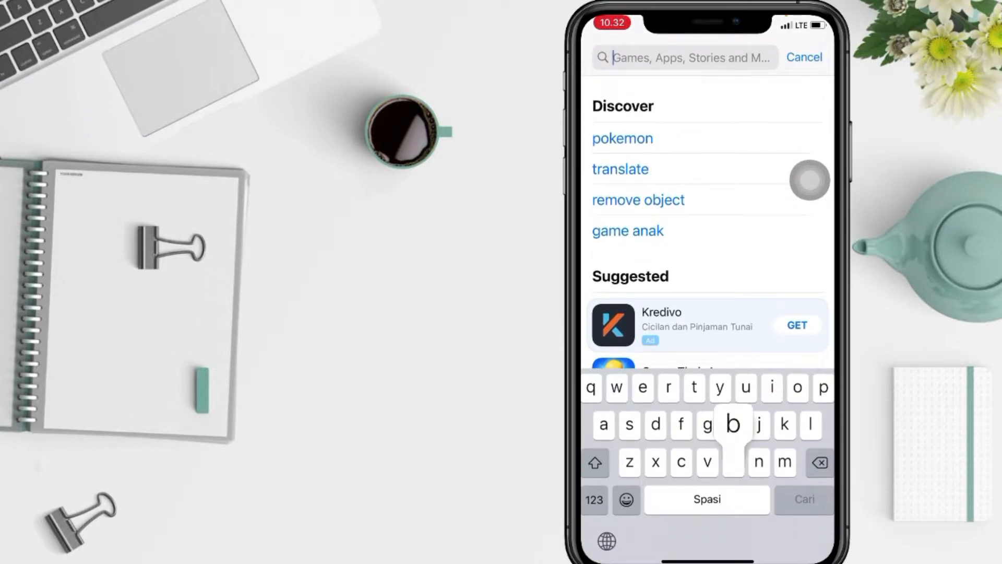
pyautogui.write('brainly')
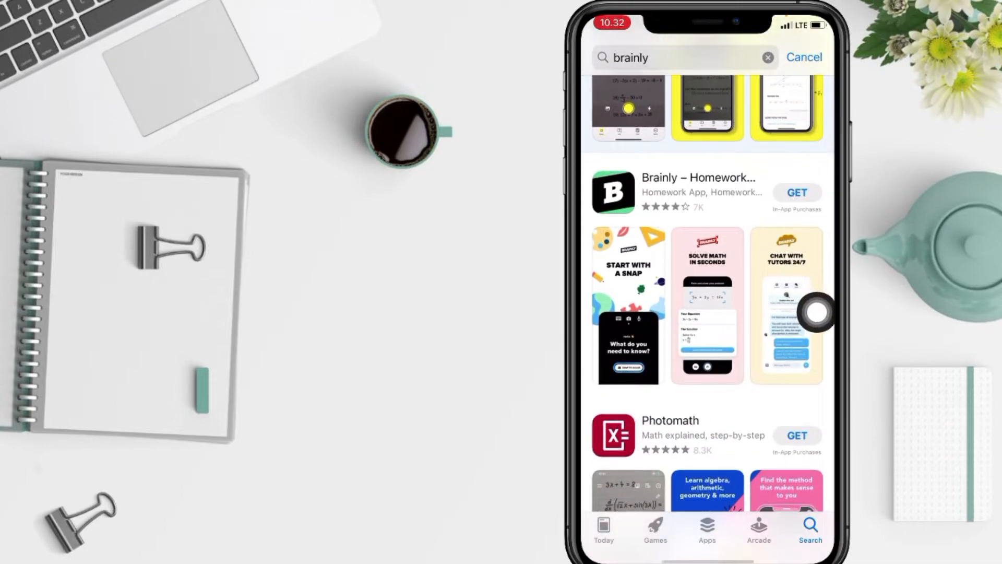
# - Request Brainly – Homework Help App with GET and confirm the purchase sheet
pyautogui.click(796, 192)
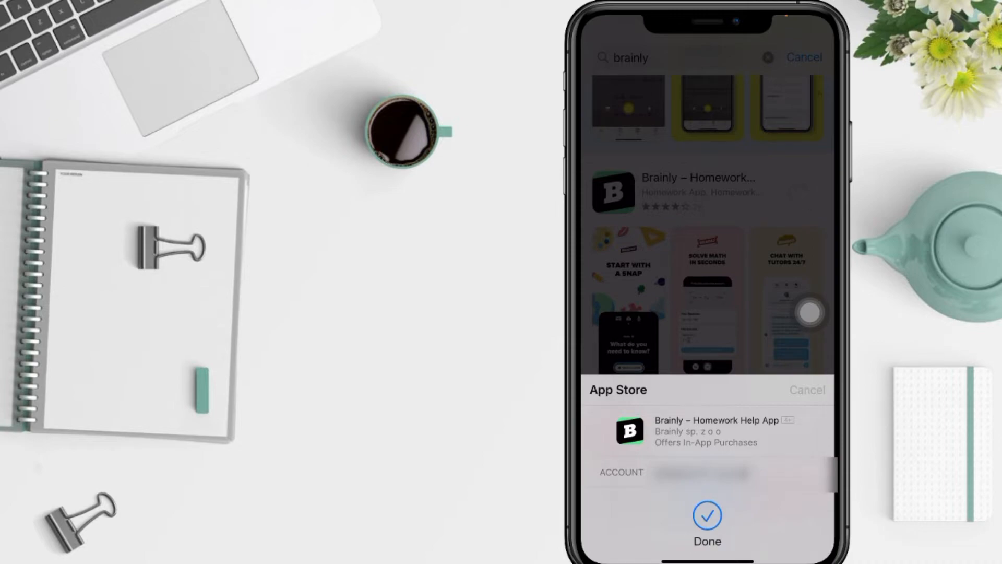
# - Start the Brainly download and wait until its button shows OPEN
pyautogui.click(706, 514)
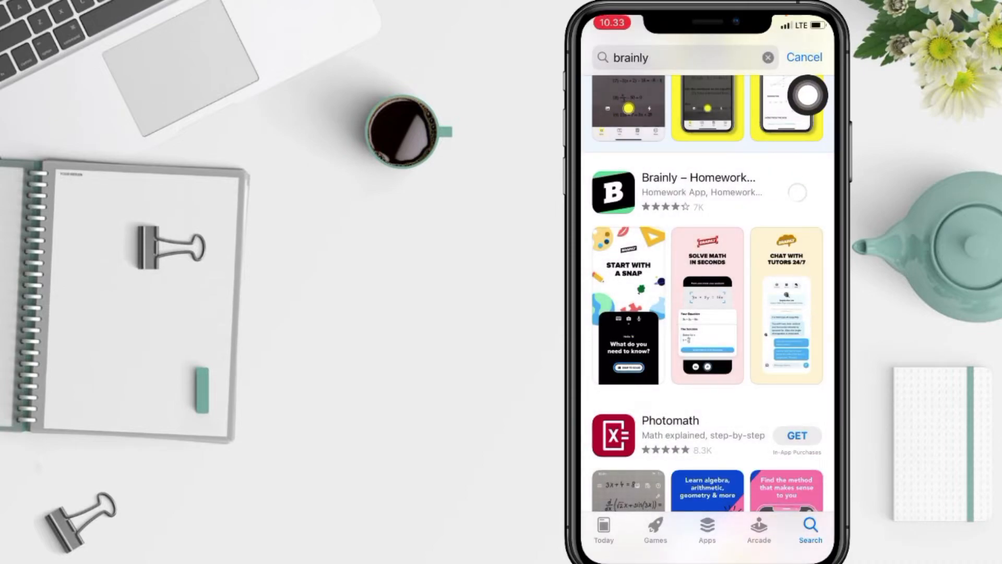
pyautogui.moveTo(808, 400)
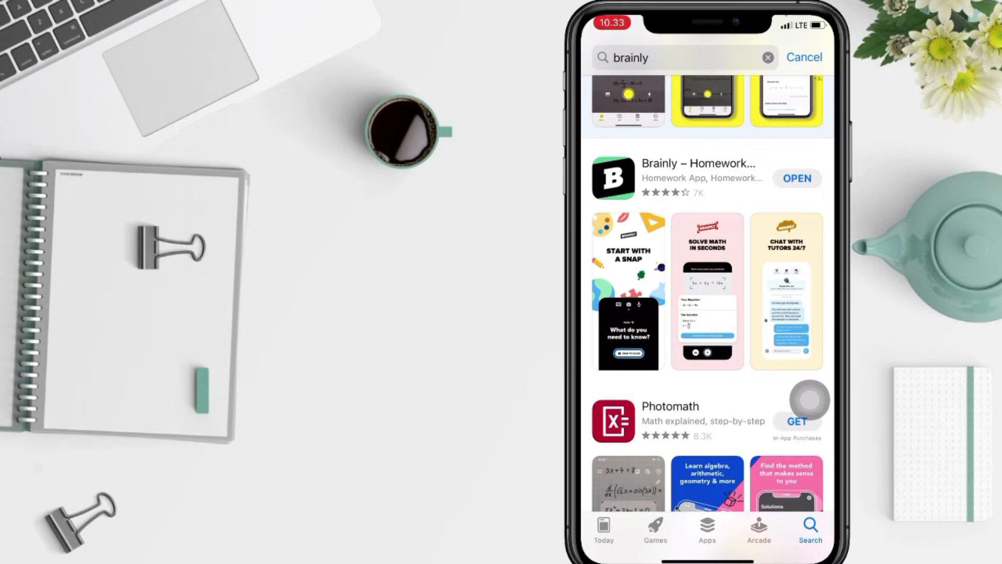
pyautogui.scroll(3)
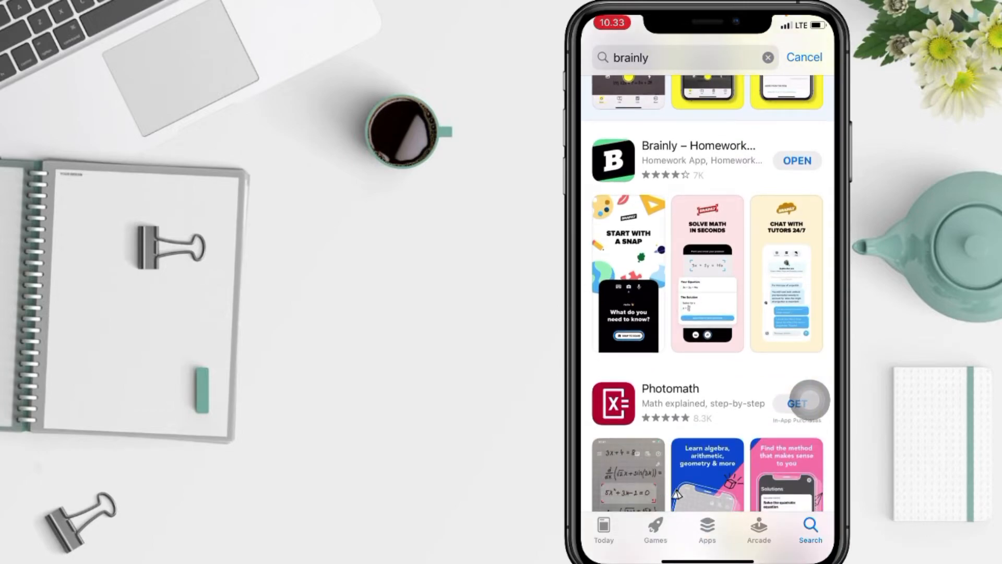
pyautogui.scroll(-3)
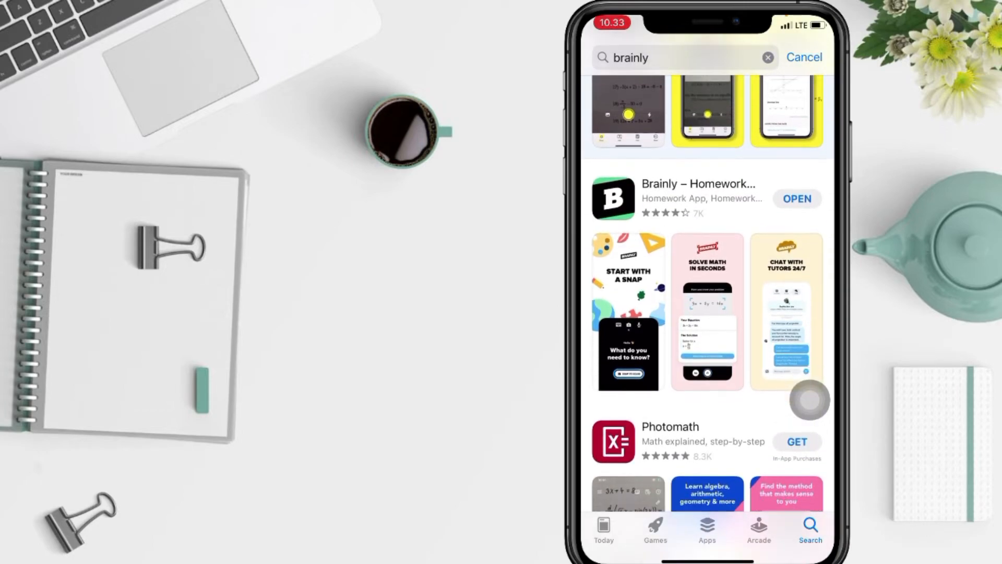